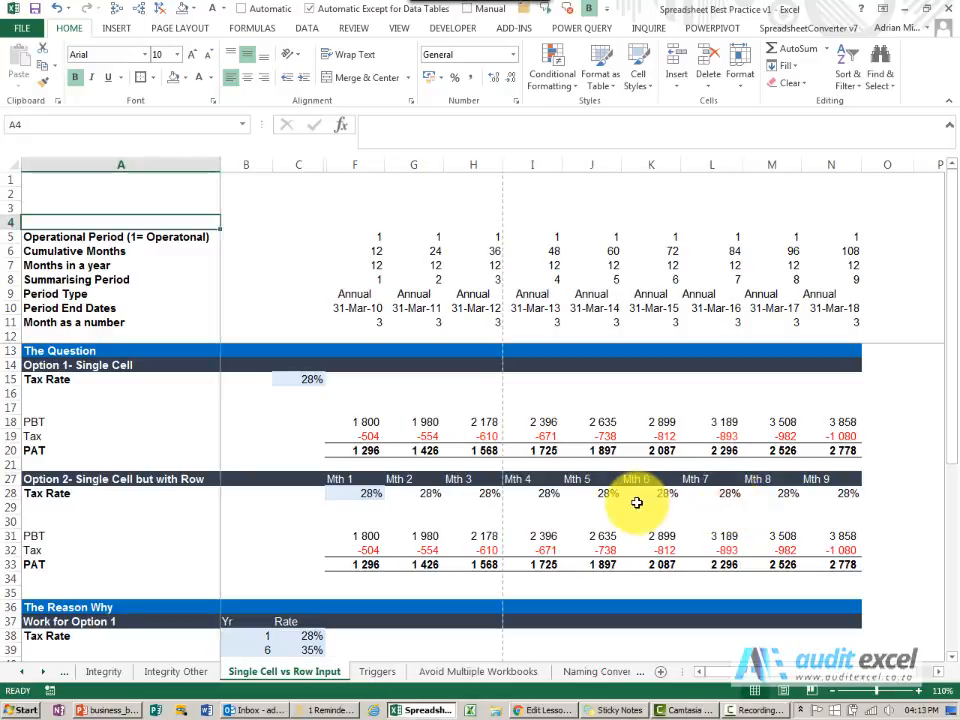
pyautogui.moveTo(380, 412)
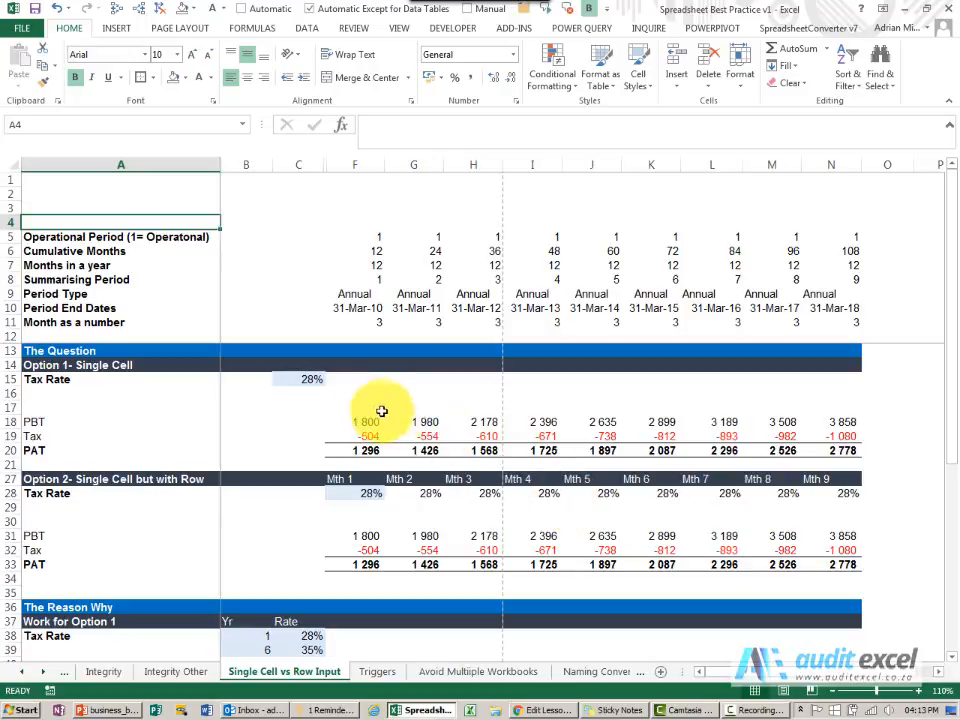
# Trace precedents on the Option 1 tax cells to show the link to the single rate input, then clear the arrows.
pyautogui.click(298, 380)
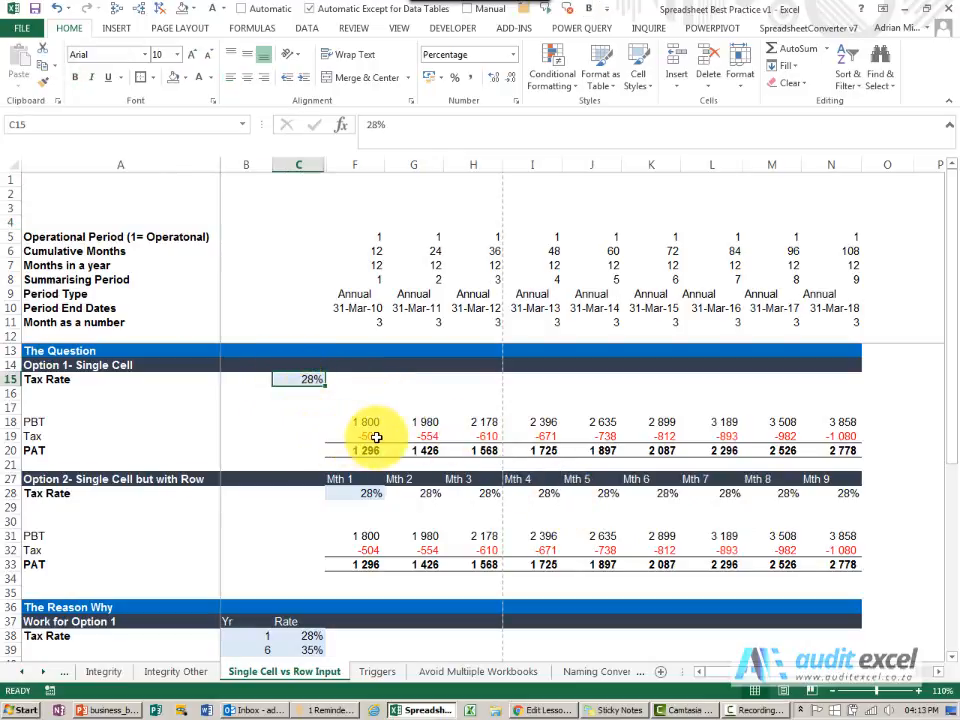
pyautogui.click(356, 436)
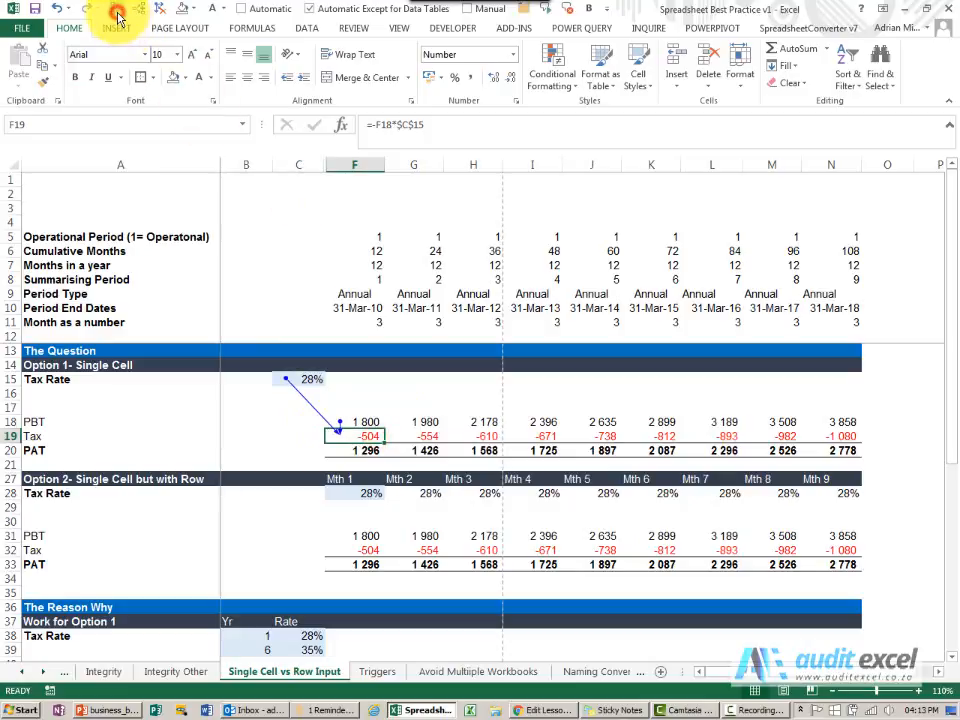
pyautogui.click(472, 436)
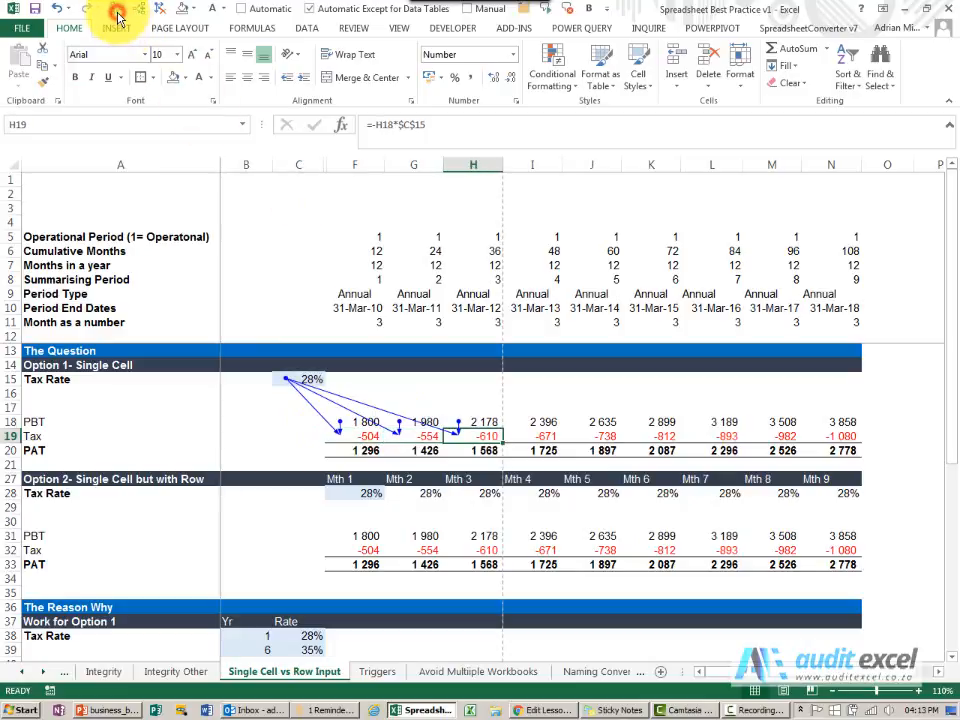
pyautogui.click(652, 436)
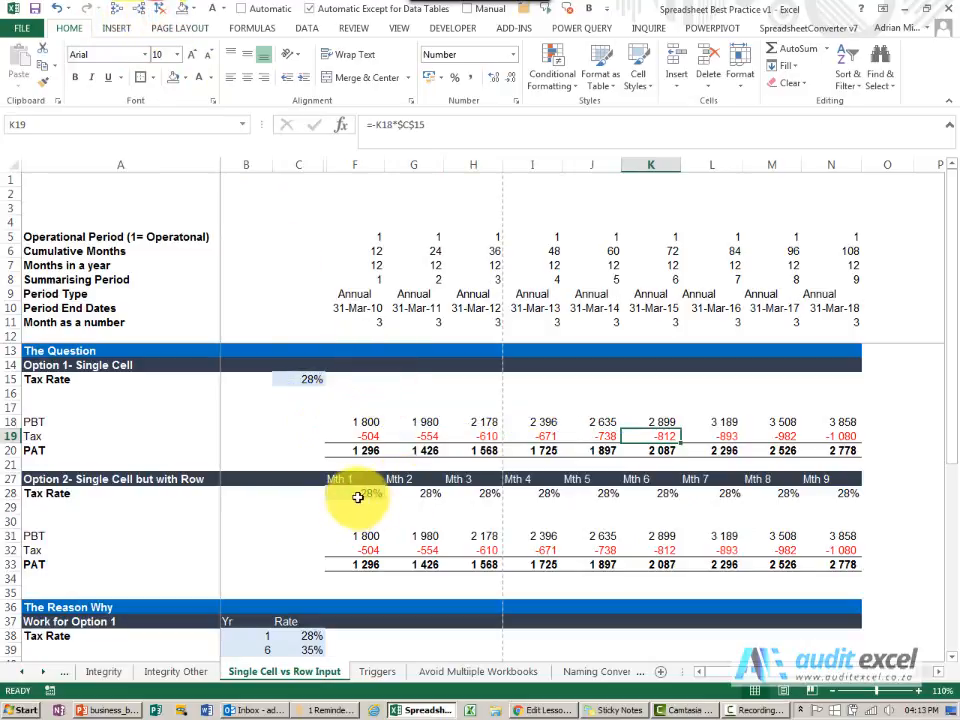
# Trace the chain of links along the month-by-month rate row back to its first rate.
pyautogui.click(412, 492)
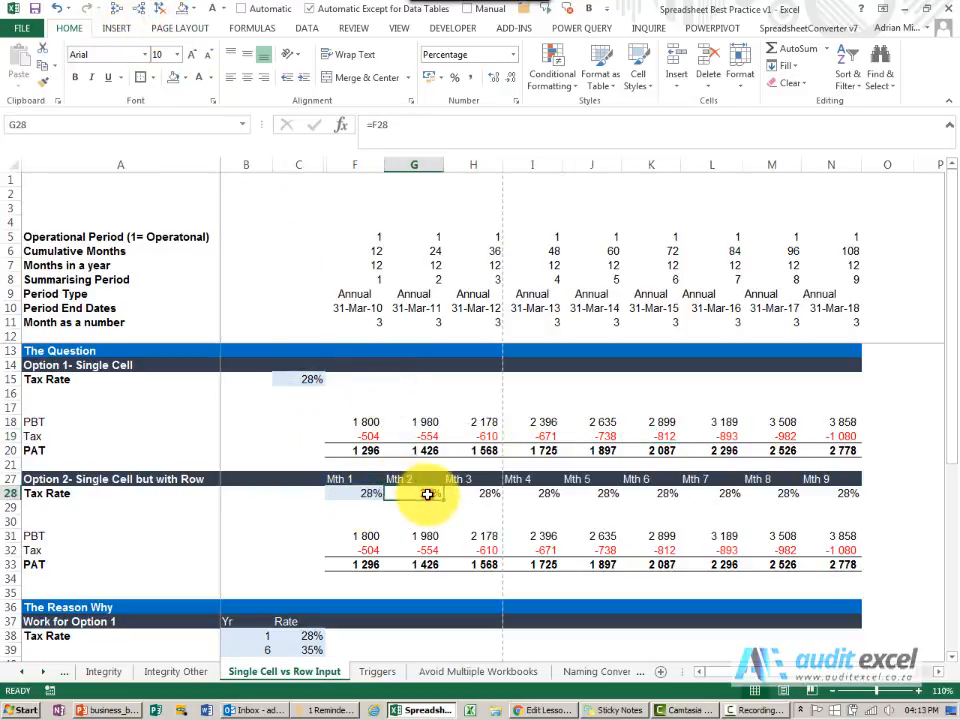
pyautogui.click(472, 492)
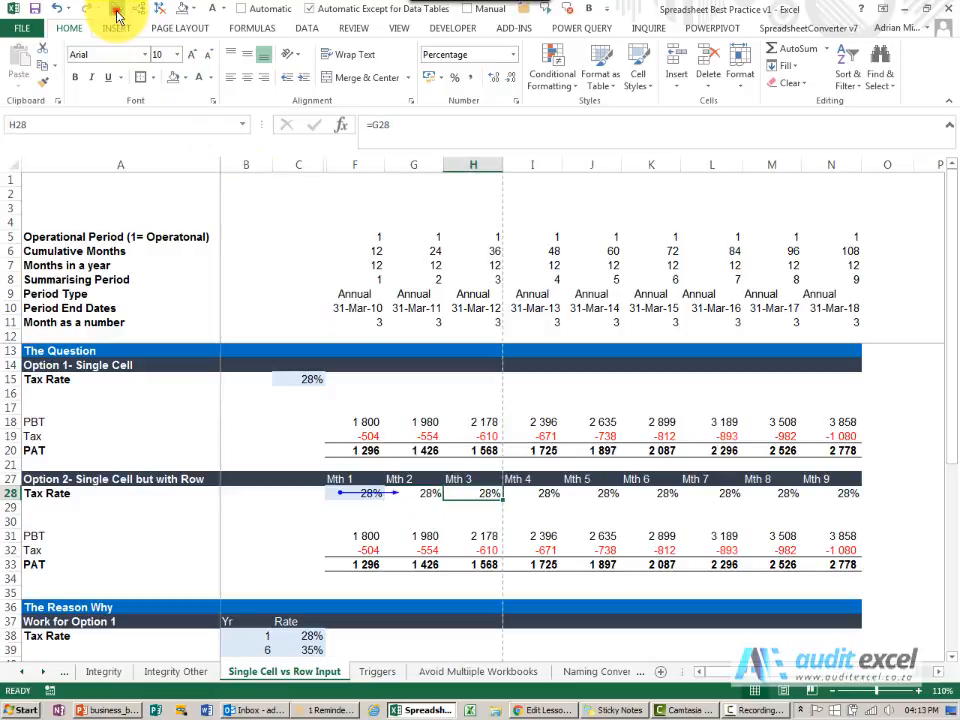
pyautogui.click(592, 492)
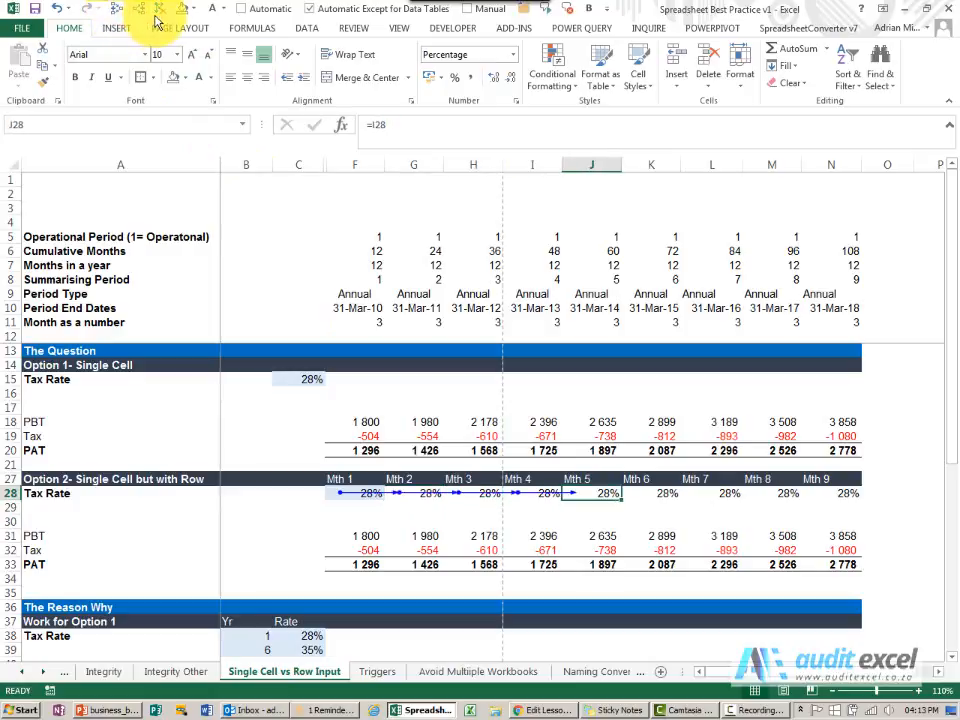
pyautogui.click(354, 550)
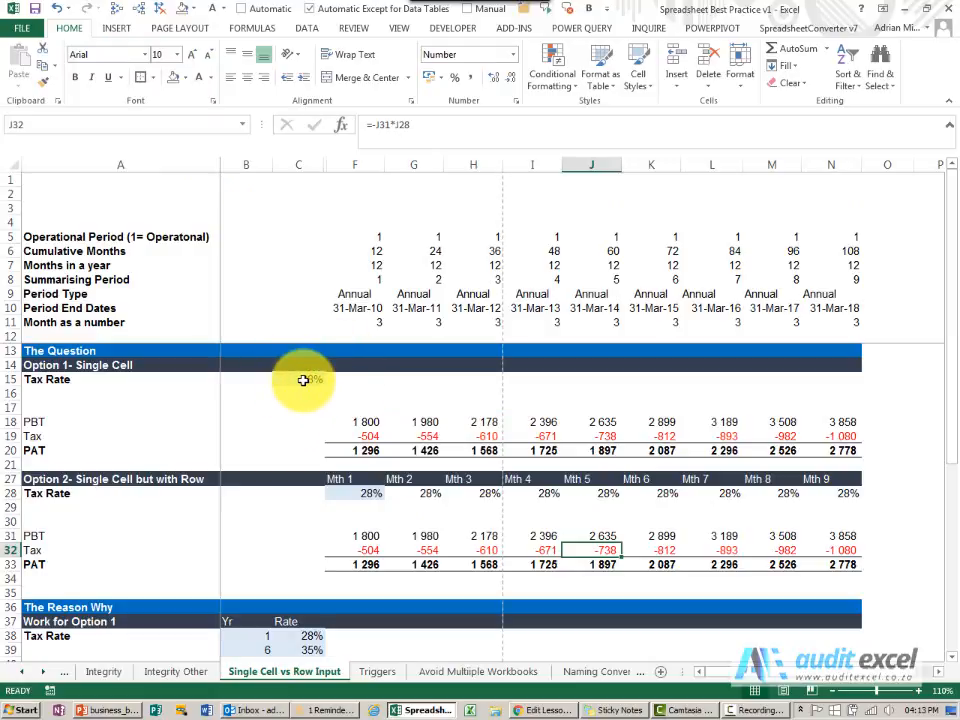
pyautogui.moveTo(340, 476)
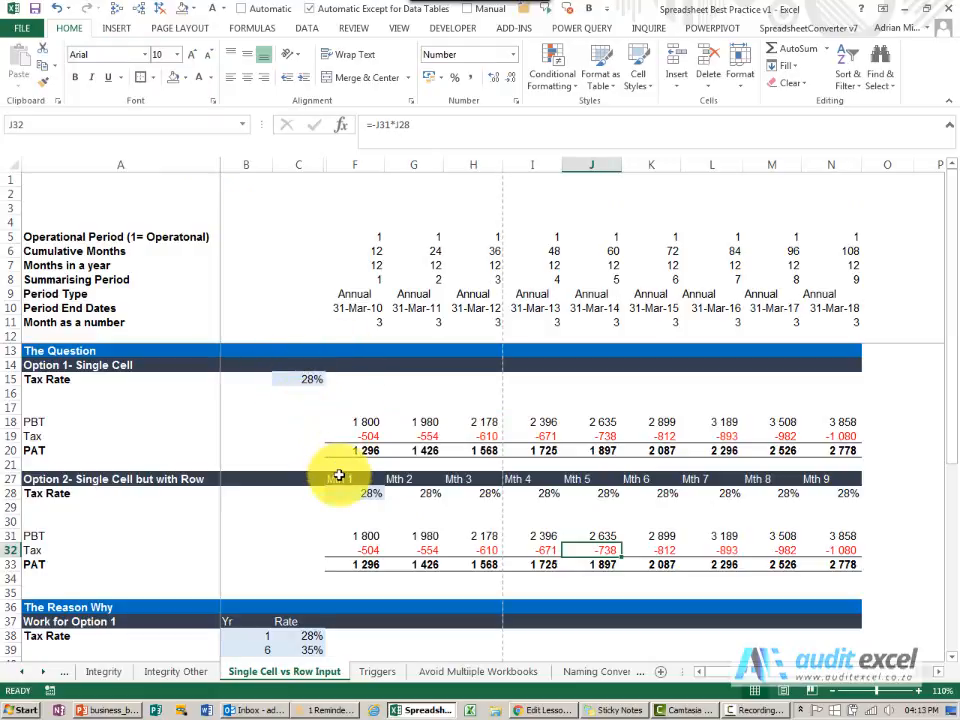
pyautogui.moveTo(400, 524)
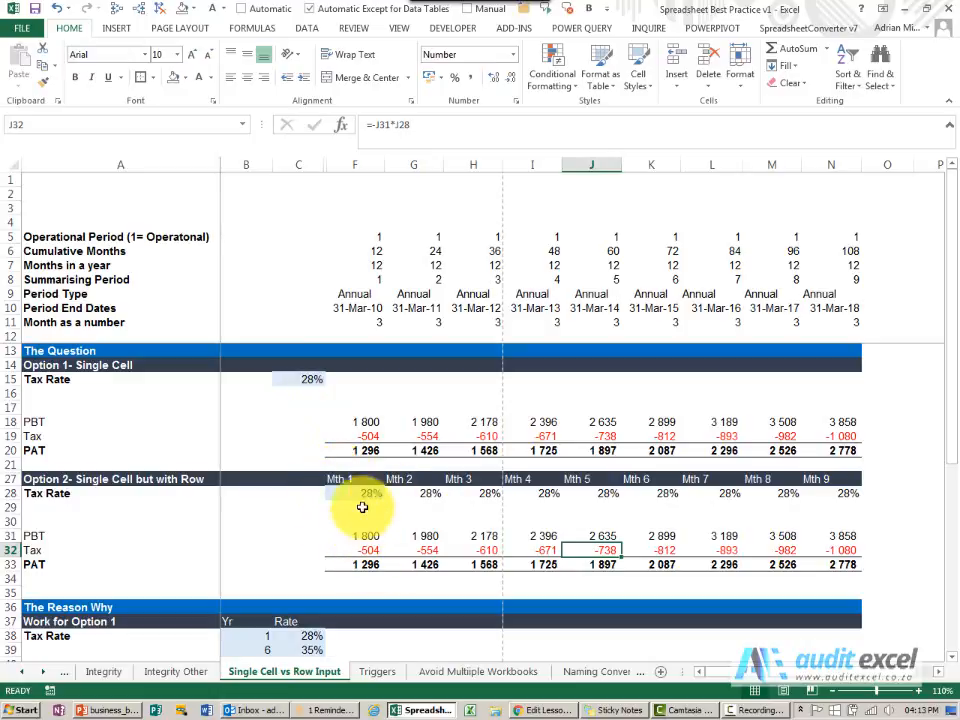
pyautogui.click(354, 492)
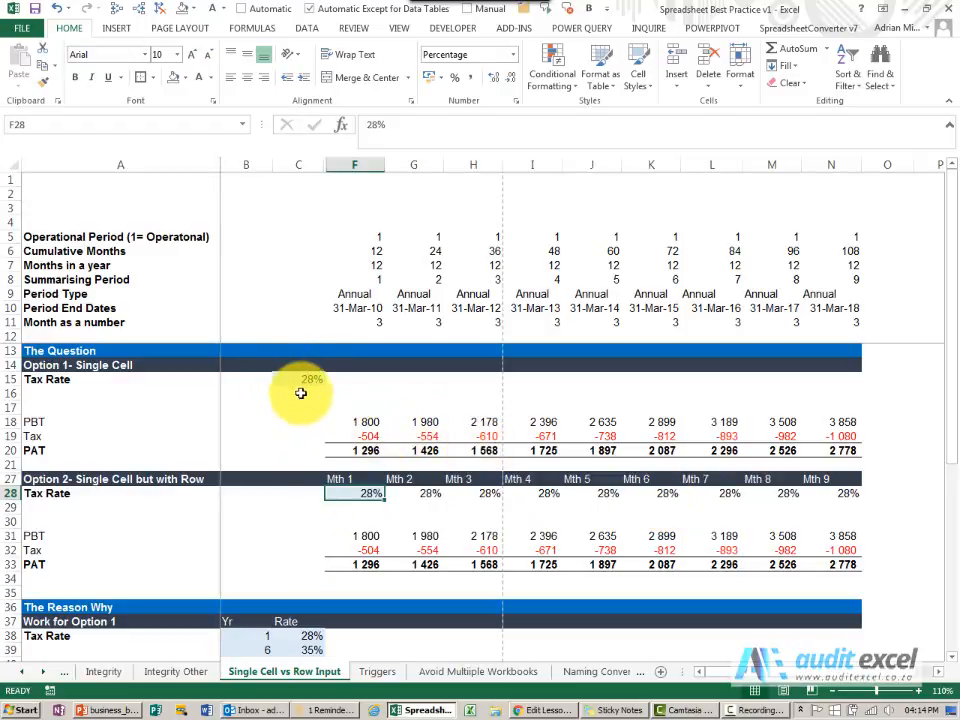
# Change the single tax rate input to 35% and review the effect on the workings below.
pyautogui.click(298, 378)
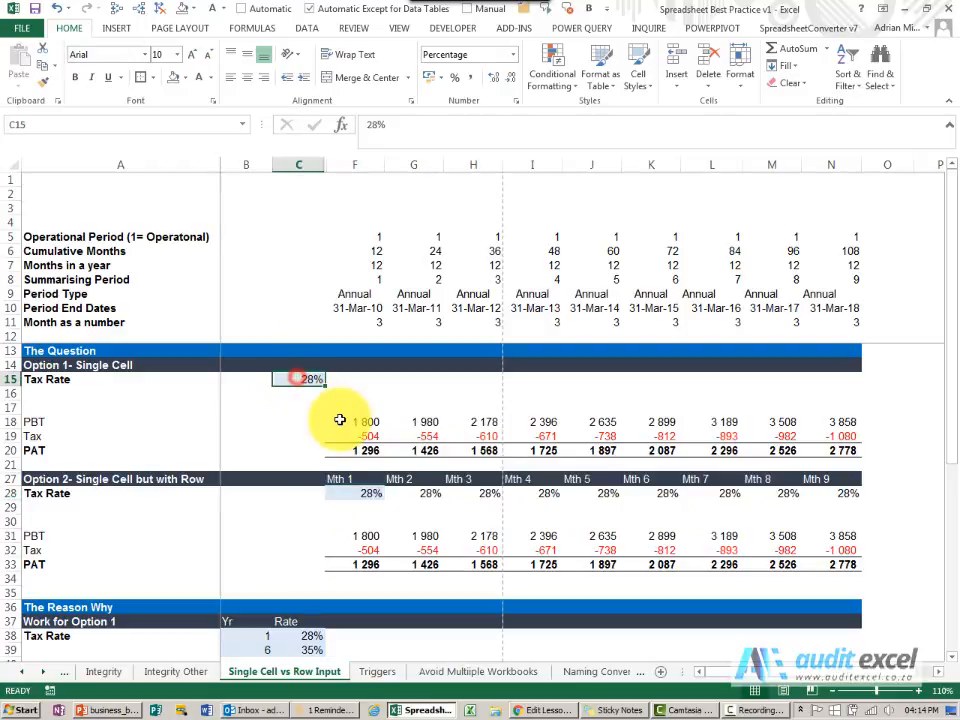
pyautogui.write('35%')
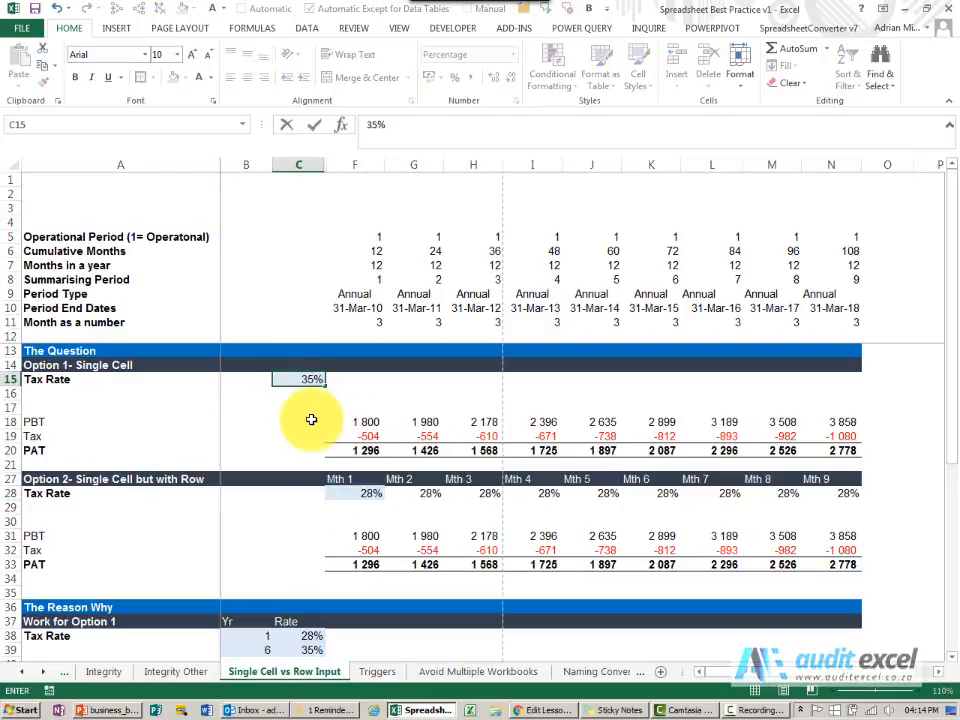
pyautogui.click(354, 486)
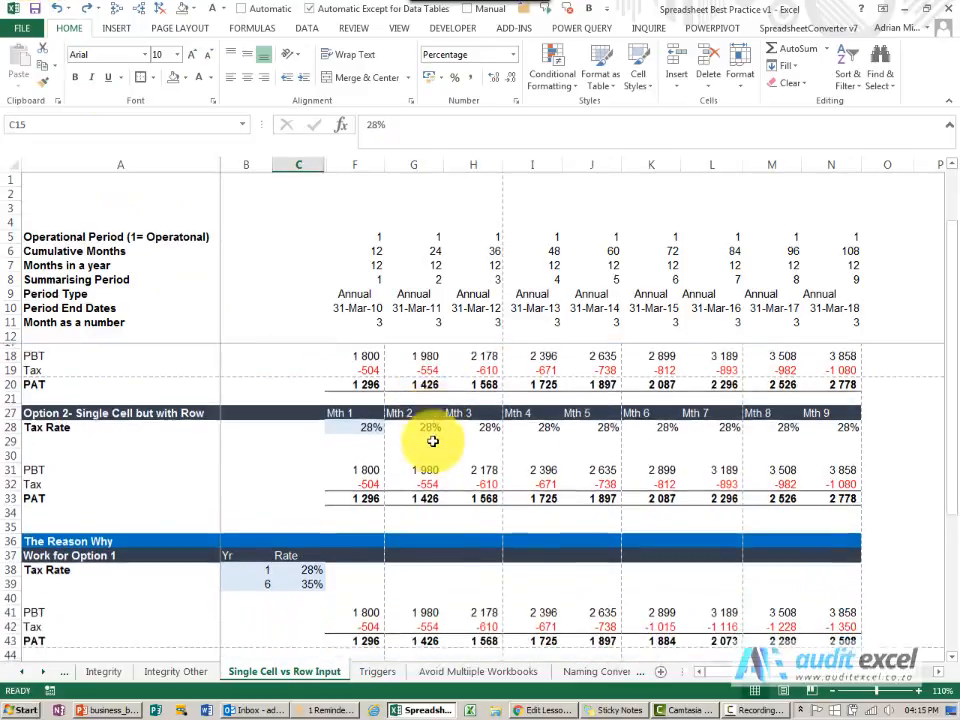
pyautogui.scroll(-3)
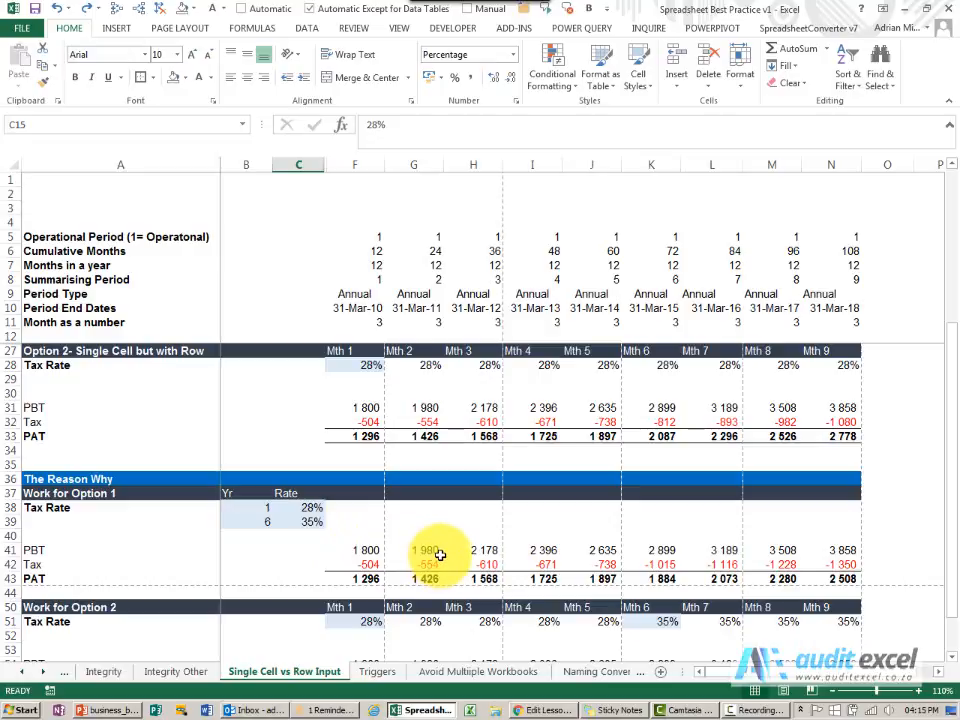
pyautogui.scroll(3)
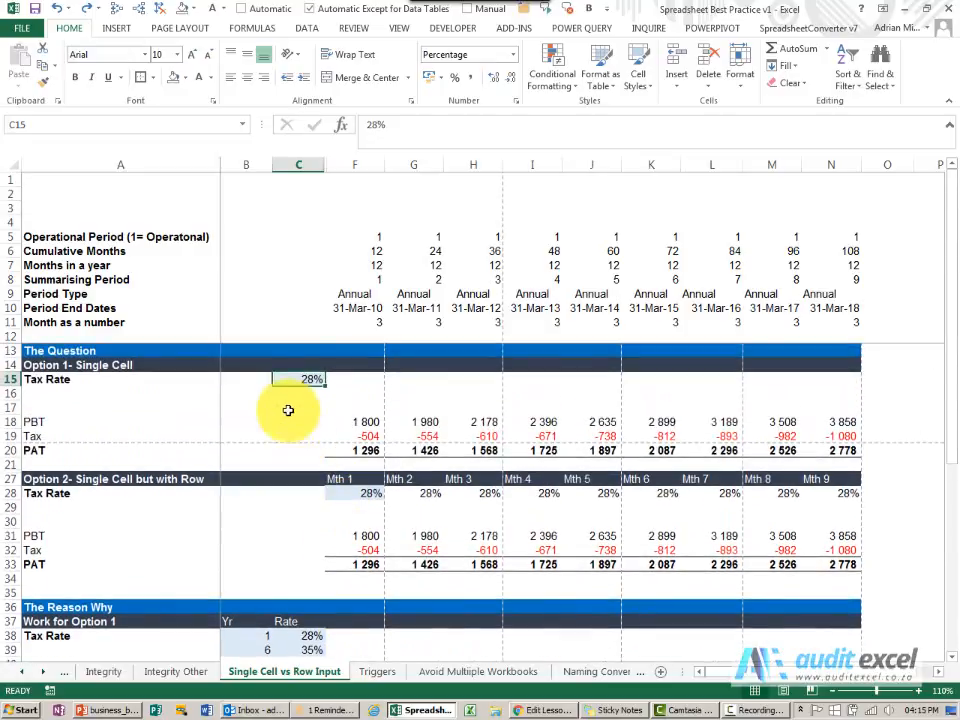
pyautogui.scroll(-3)
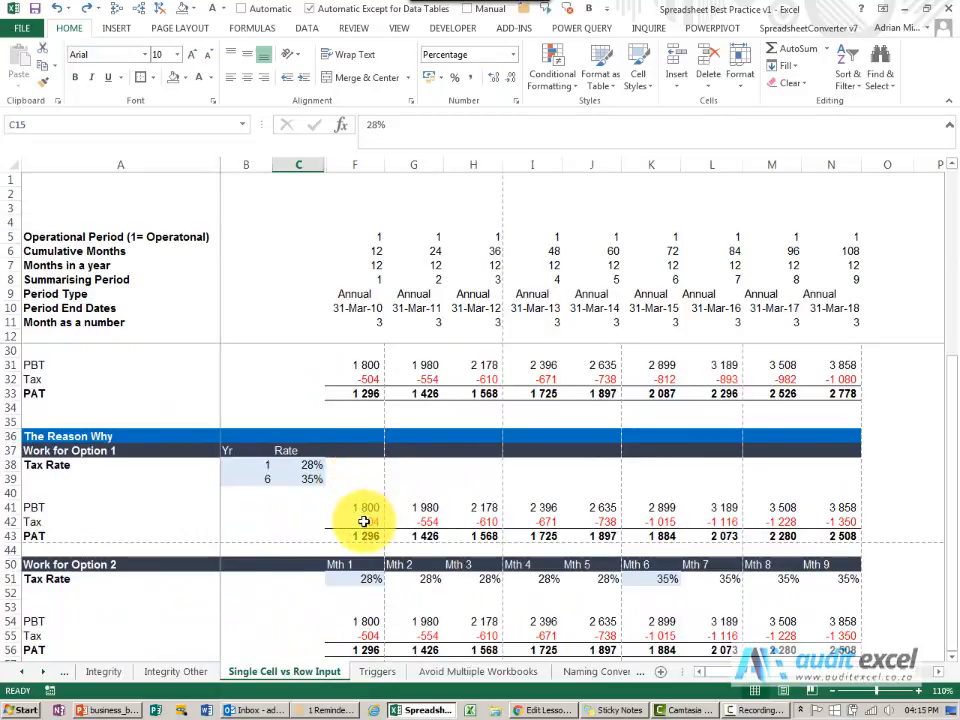
pyautogui.click(354, 556)
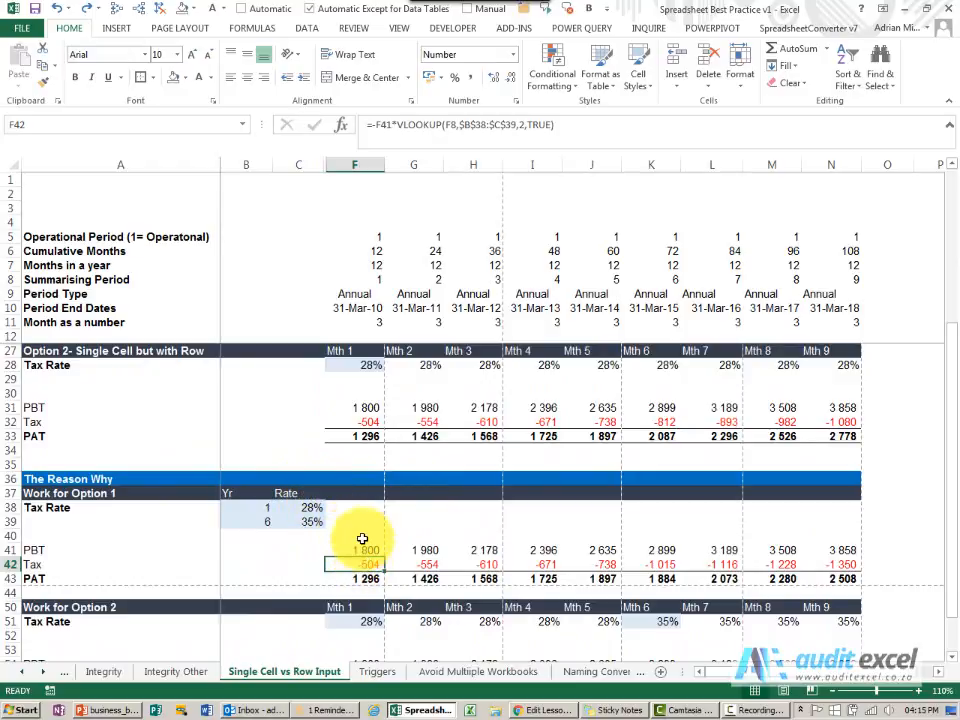
pyautogui.moveTo(256, 508)
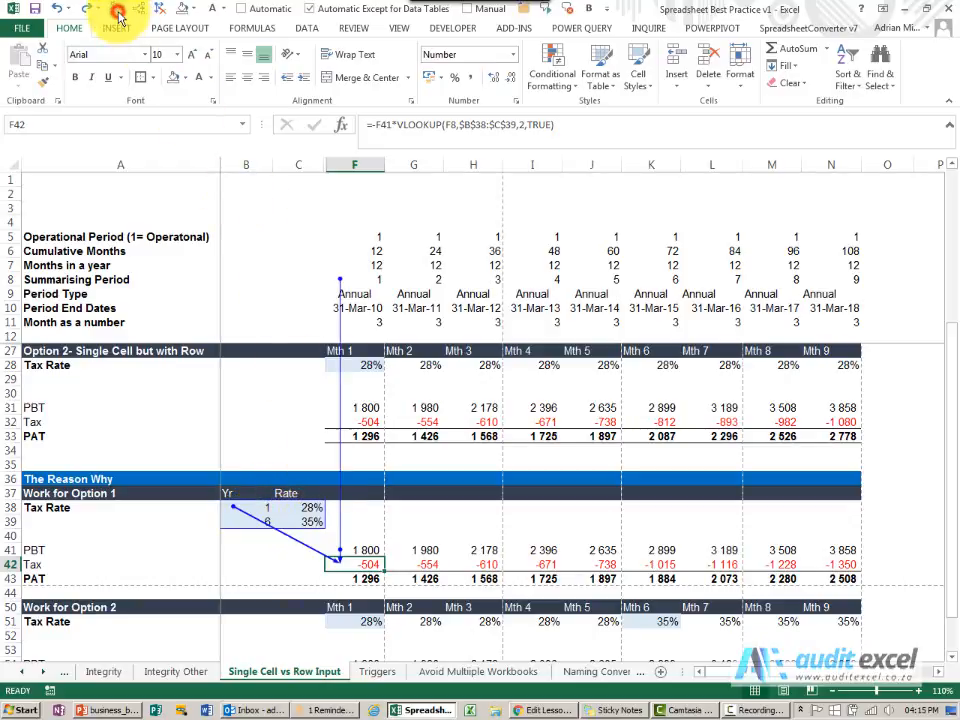
# Trace precedents on later-year and first-year tax cells to show the year-and-rate table lookup (28%, then 35%).
pyautogui.click(472, 564)
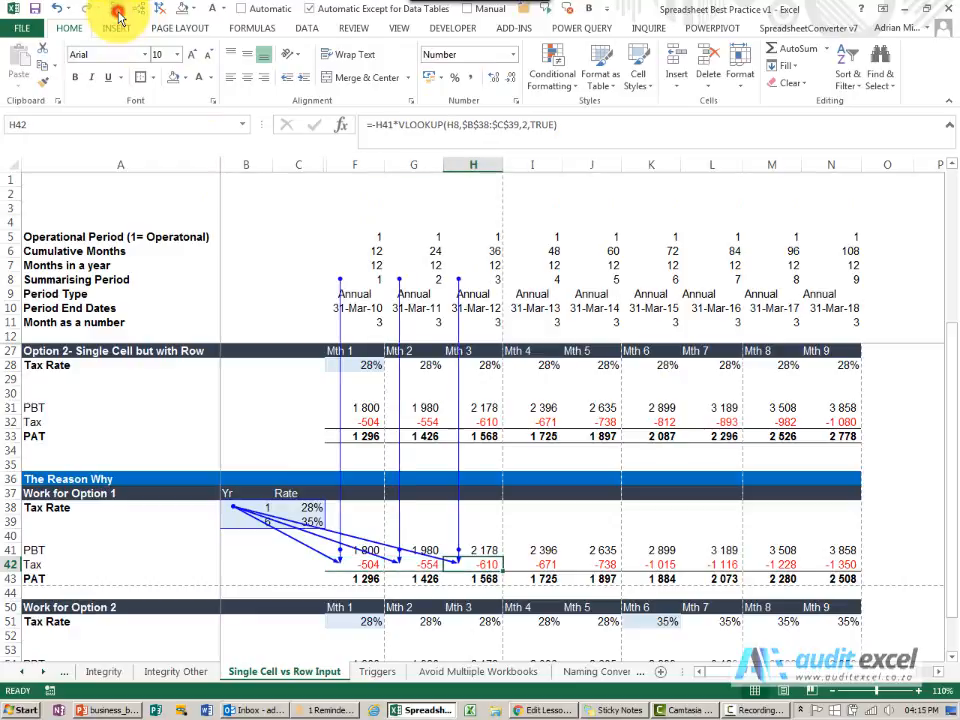
pyautogui.click(532, 564)
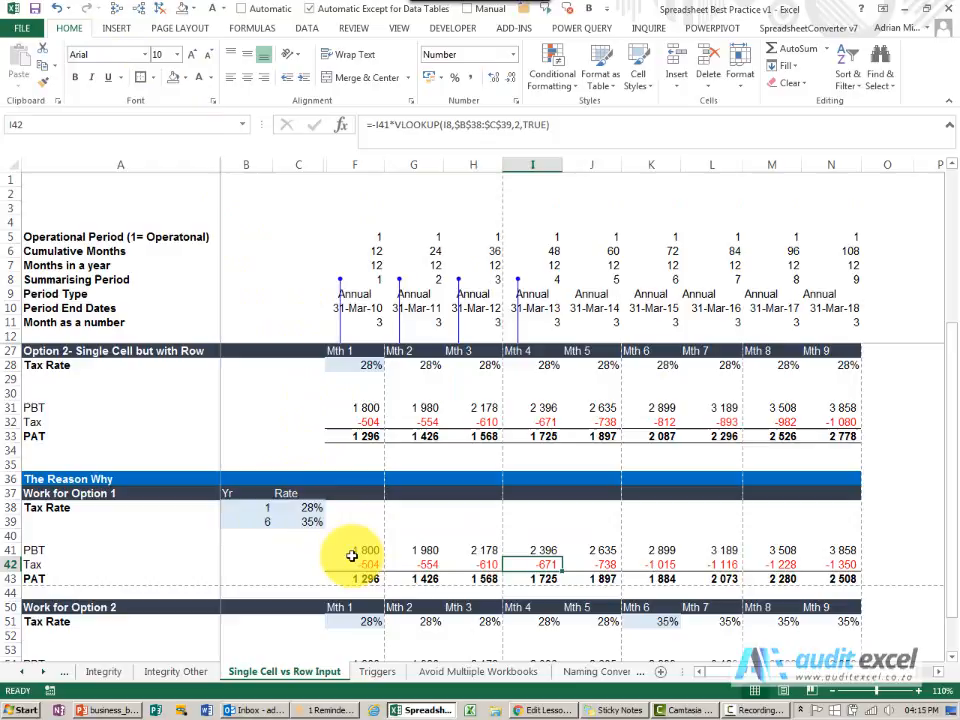
pyautogui.click(354, 564)
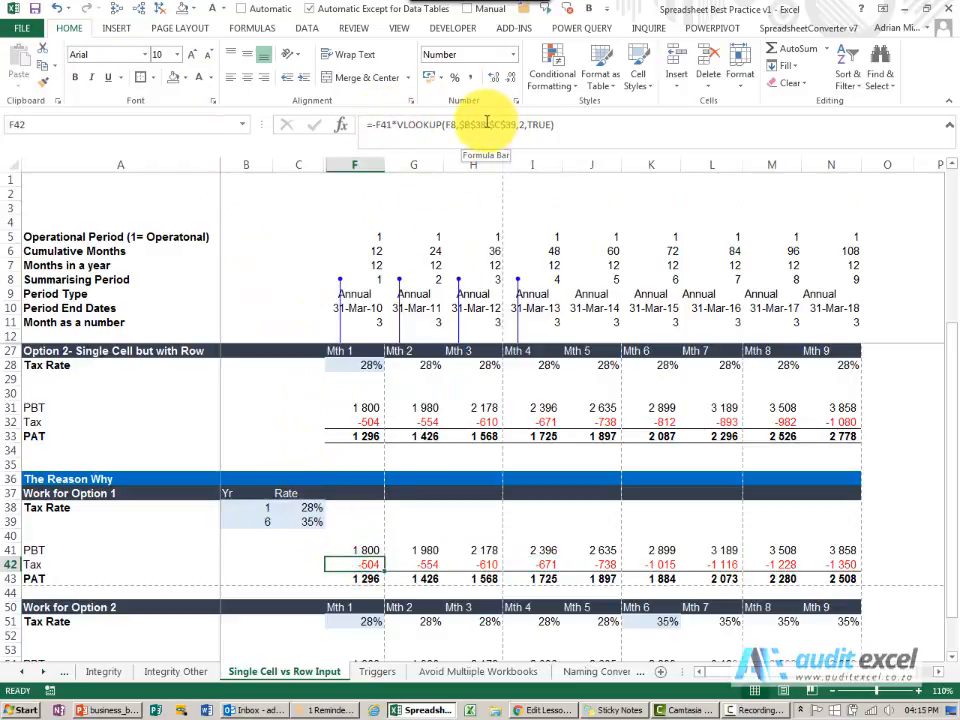
pyautogui.moveTo(354, 532)
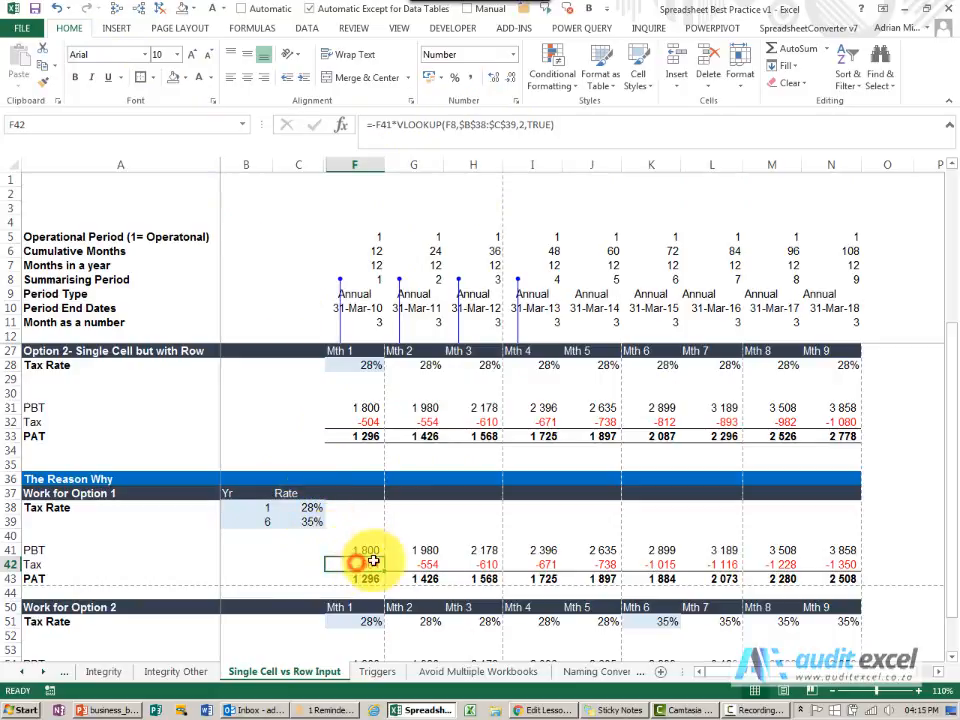
pyautogui.moveTo(540, 388)
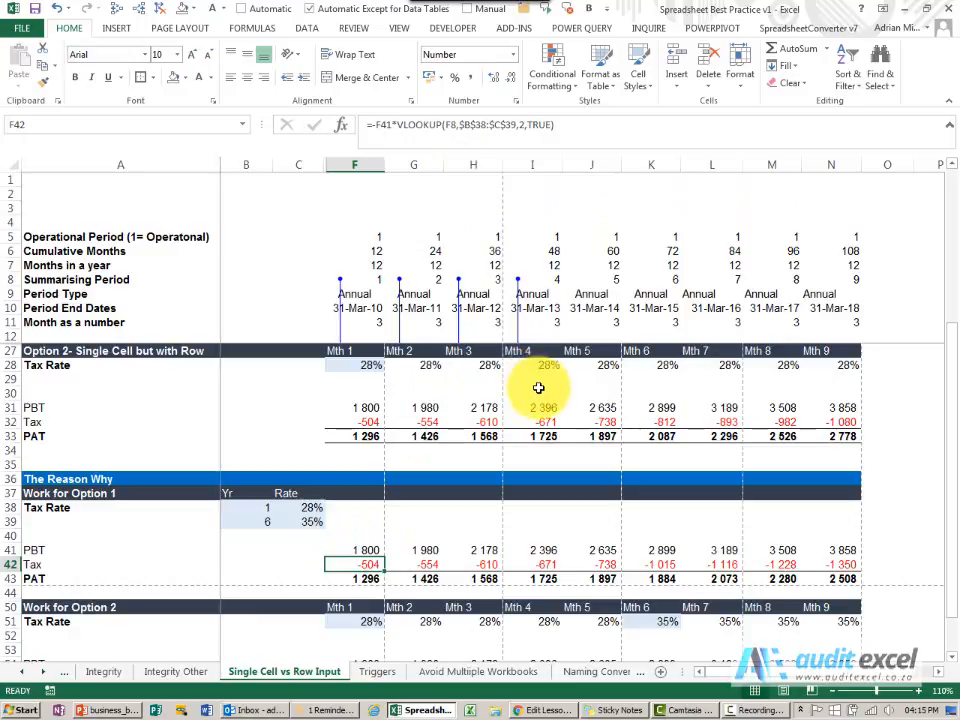
# Bring Work for Option 2 into view and check its monthly rates, including the 35% year-six rate.
pyautogui.scroll(-3)
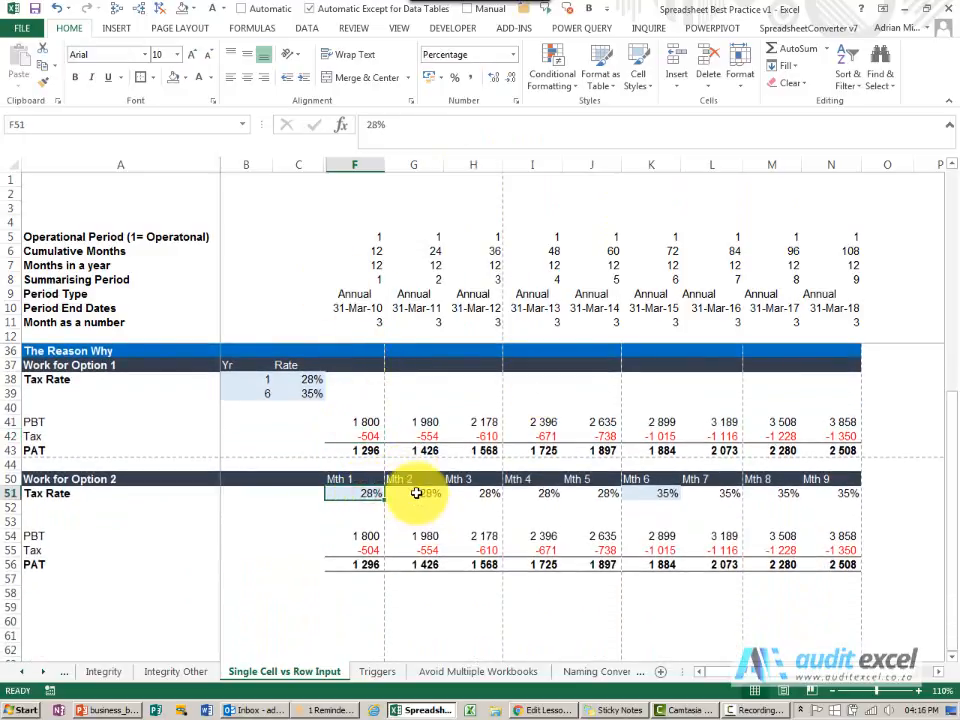
pyautogui.click(414, 492)
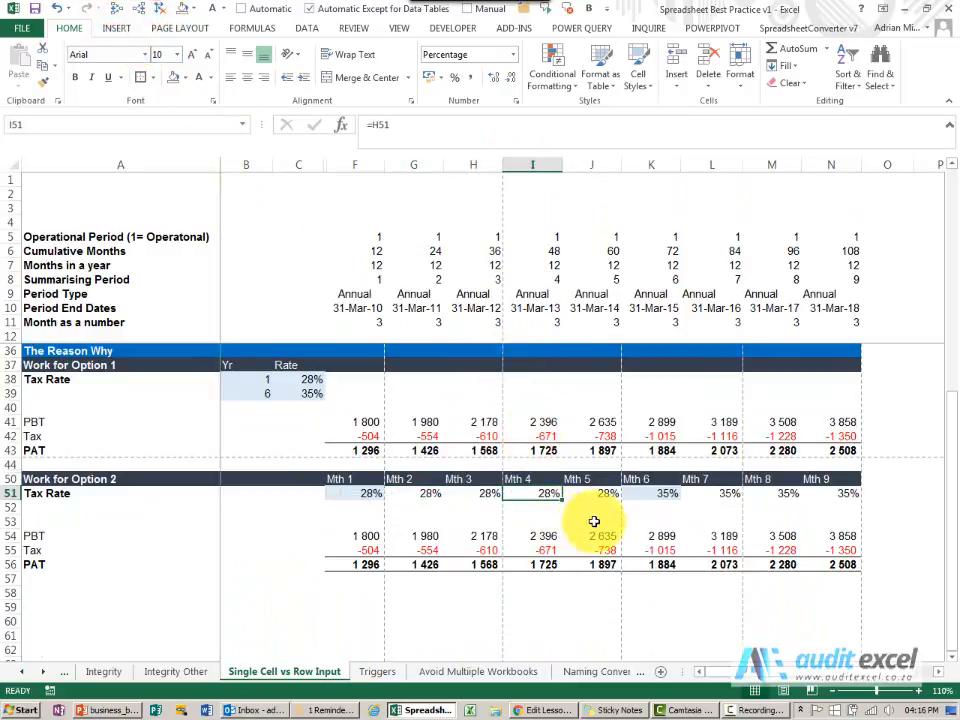
pyautogui.click(652, 492)
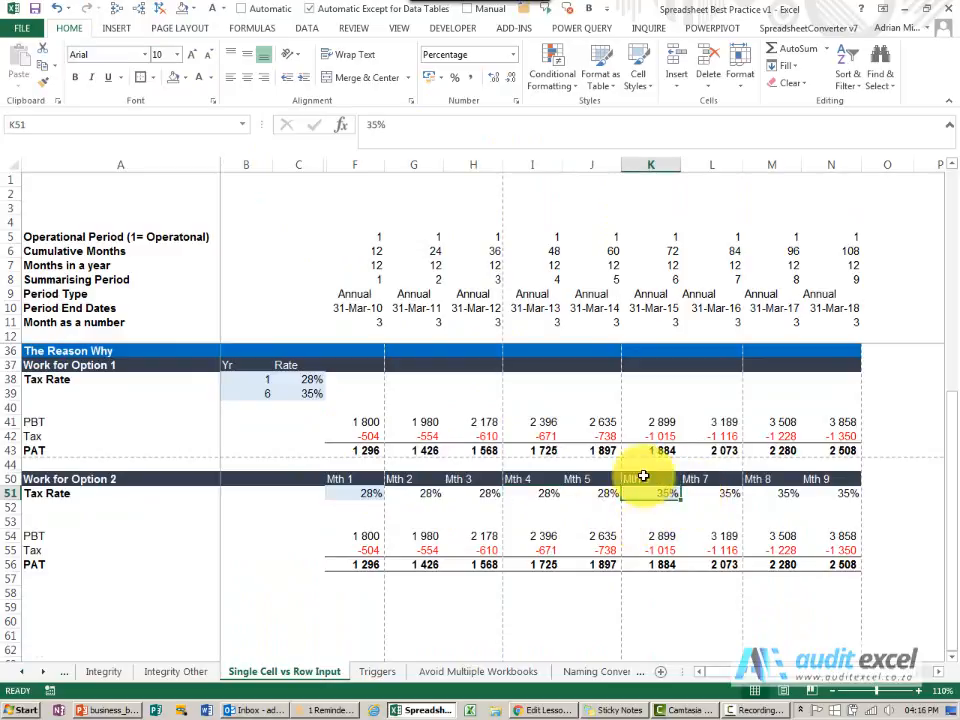
pyautogui.click(712, 492)
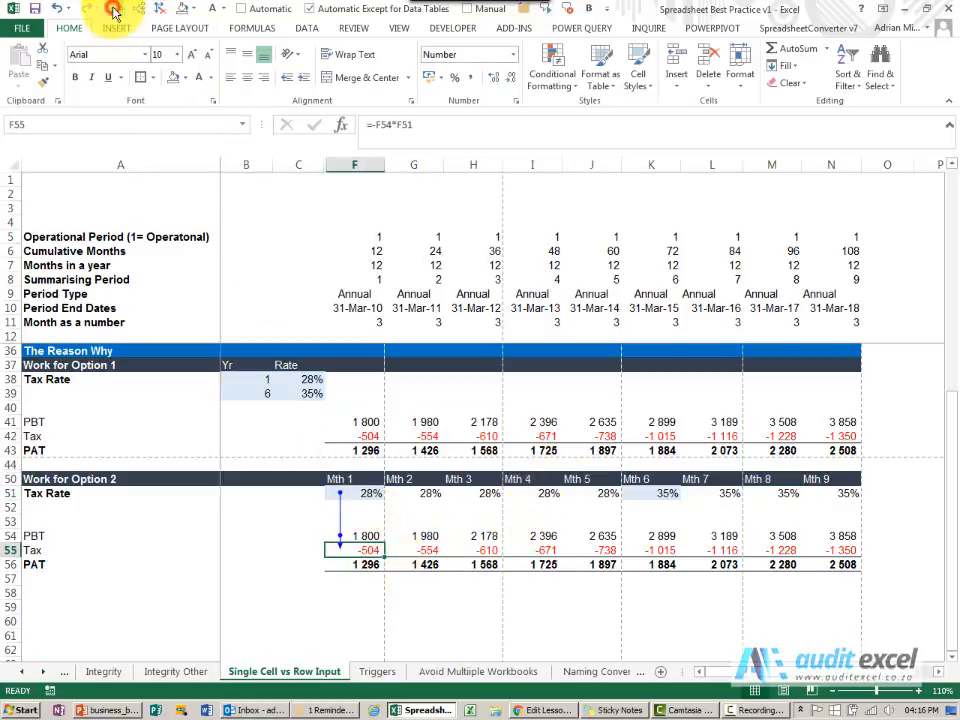
# Review the year-six Option 2 tax formula and its 35% rate input, then the Option 1 tax formula for comparison.
pyautogui.click(472, 550)
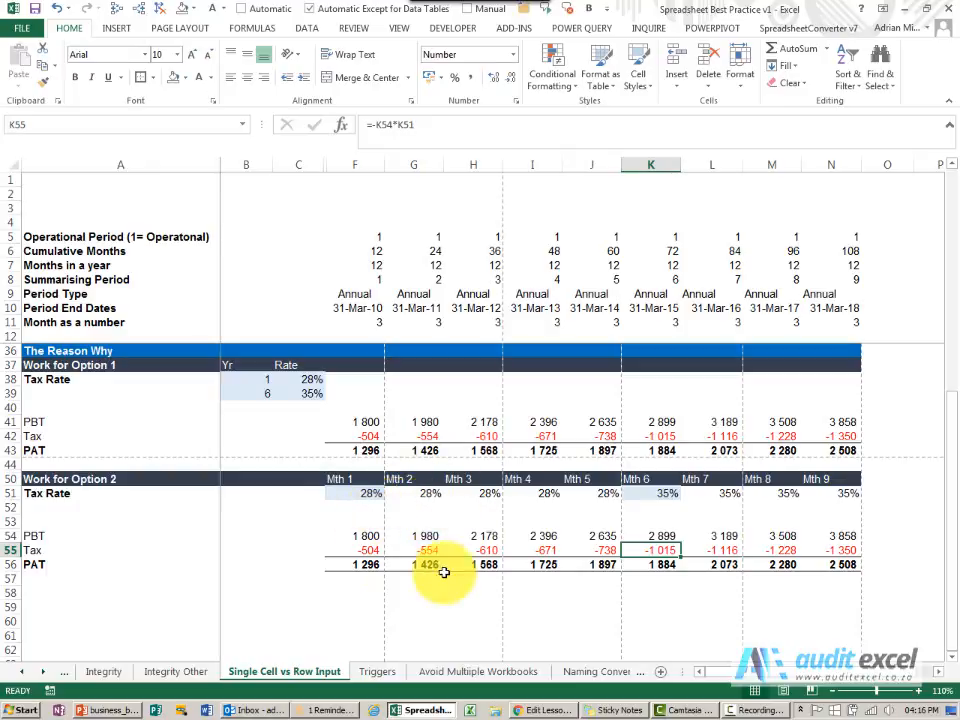
pyautogui.moveTo(390, 496)
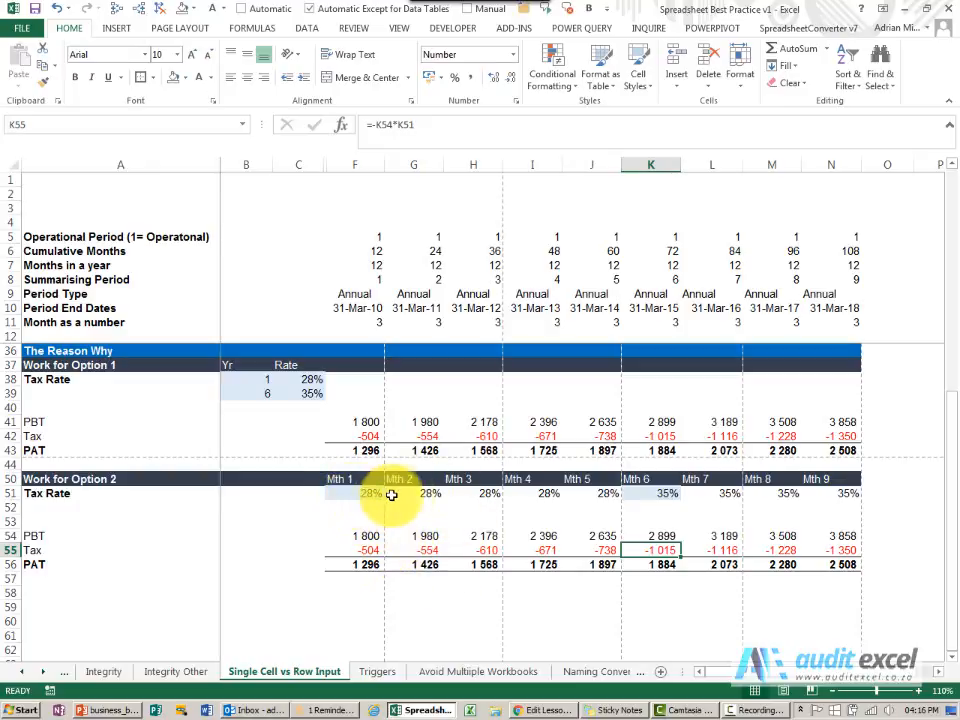
pyautogui.click(652, 492)
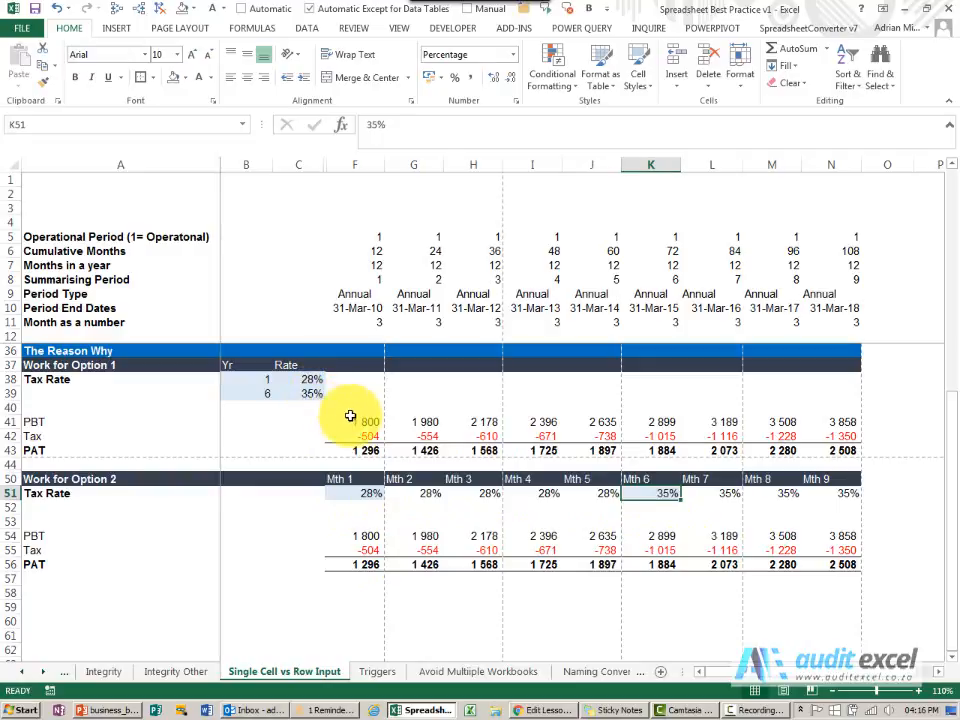
pyautogui.click(354, 436)
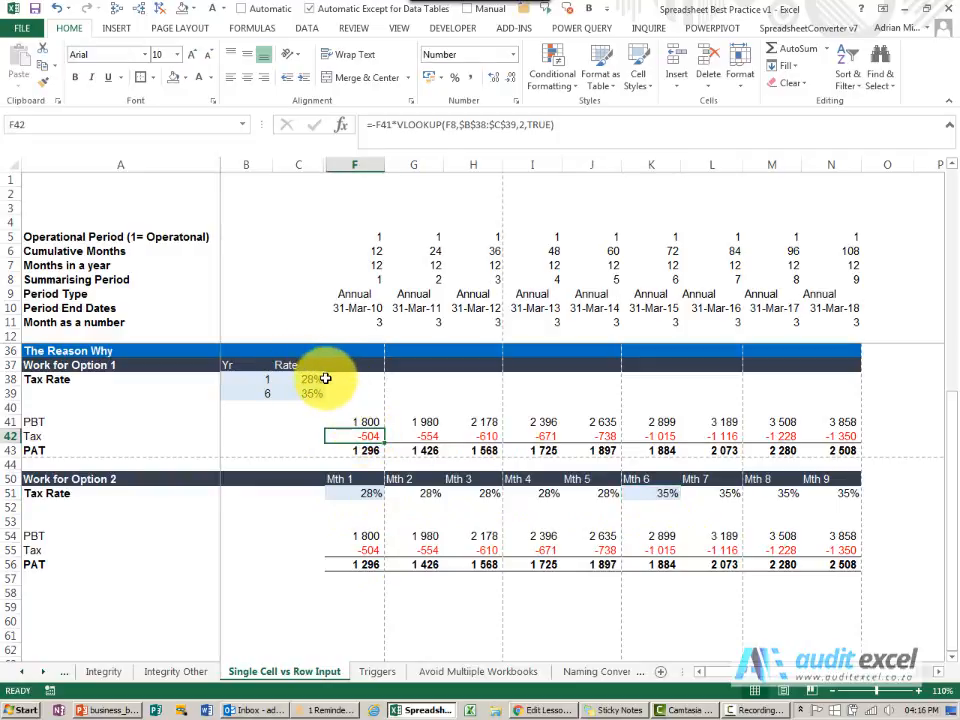
pyautogui.moveTo(432, 424)
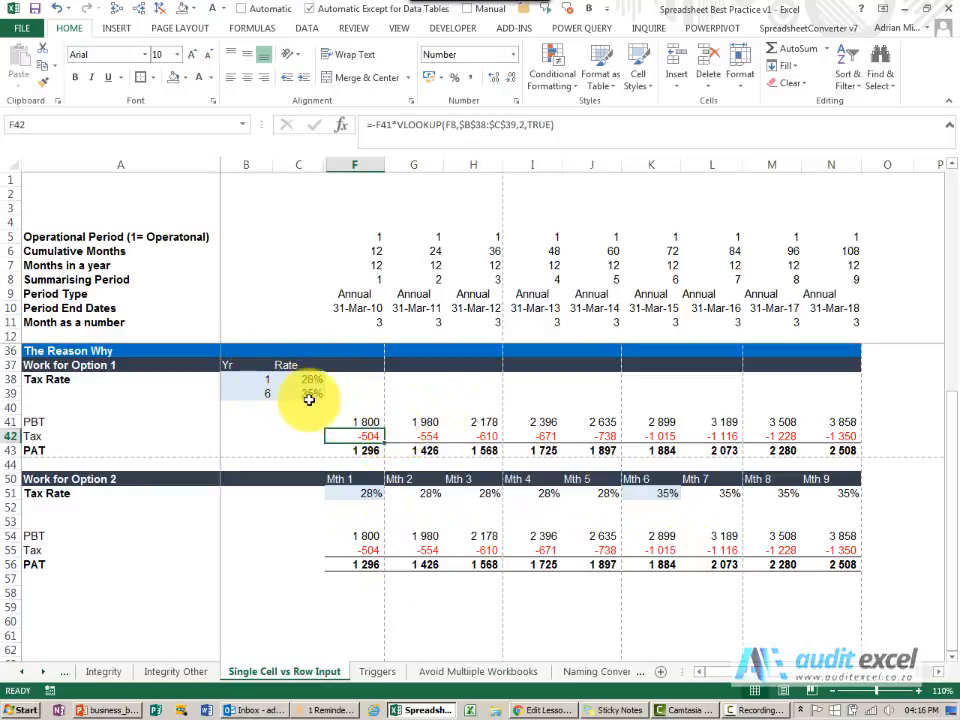
pyautogui.moveTo(570, 528)
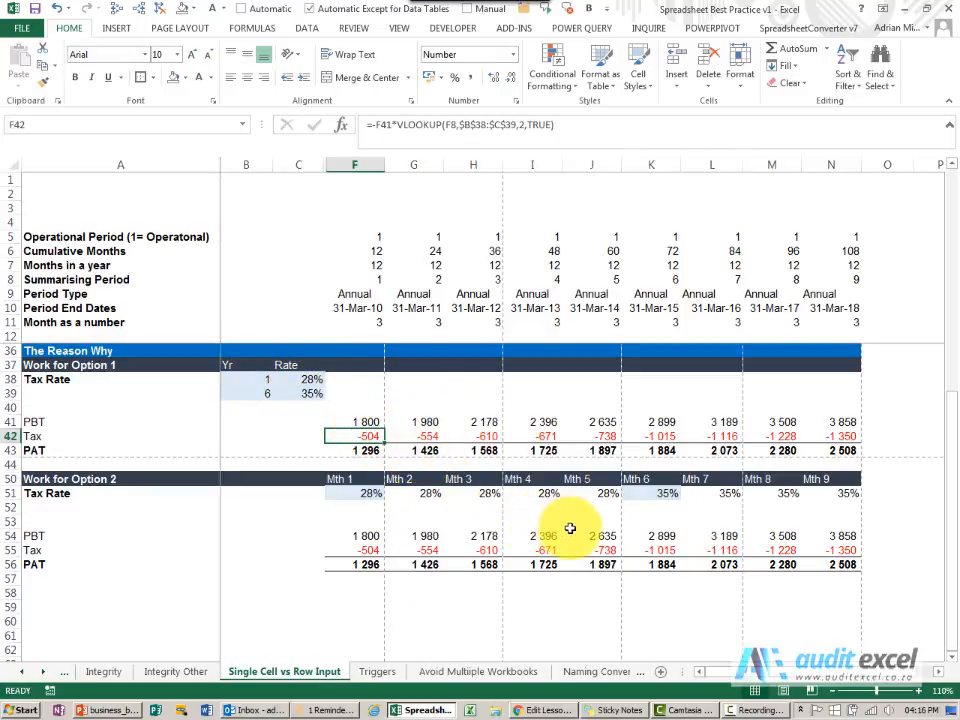
pyautogui.moveTo(590, 512)
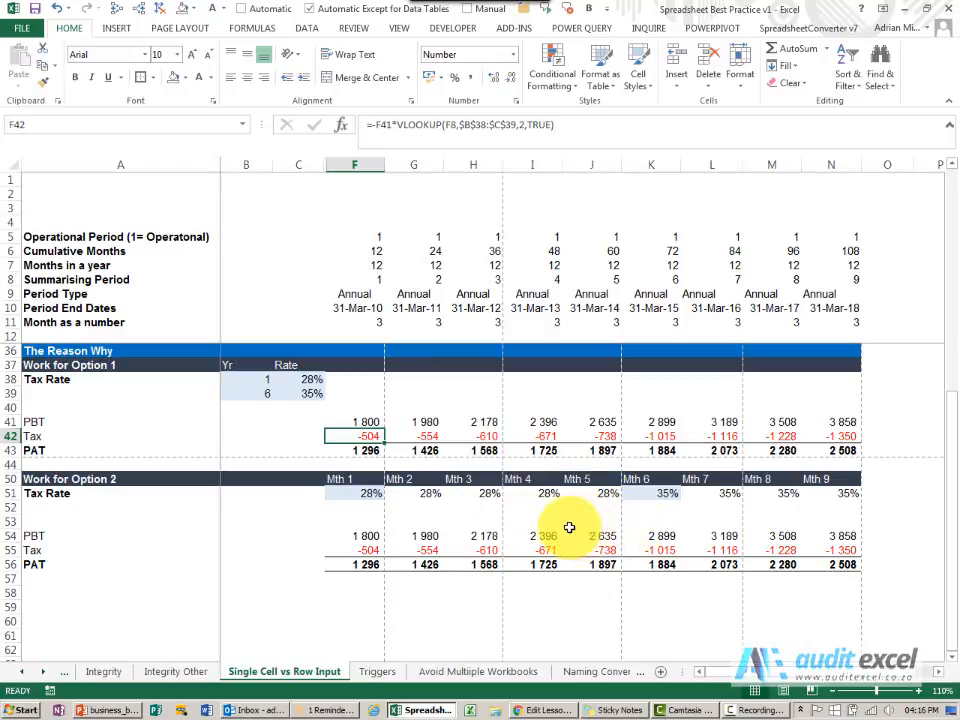
pyautogui.moveTo(540, 418)
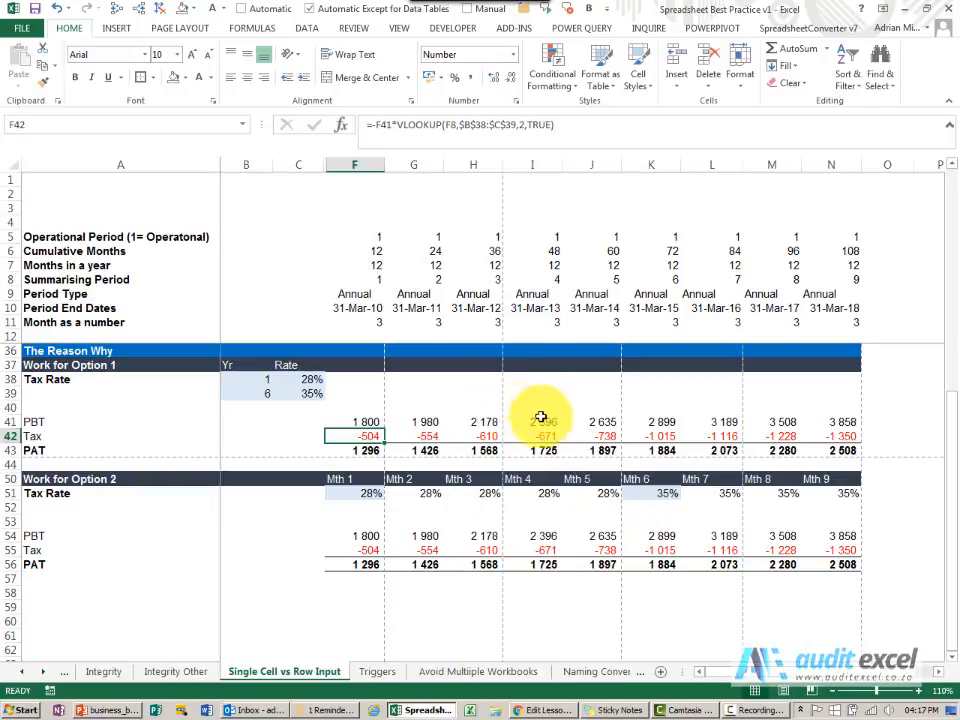